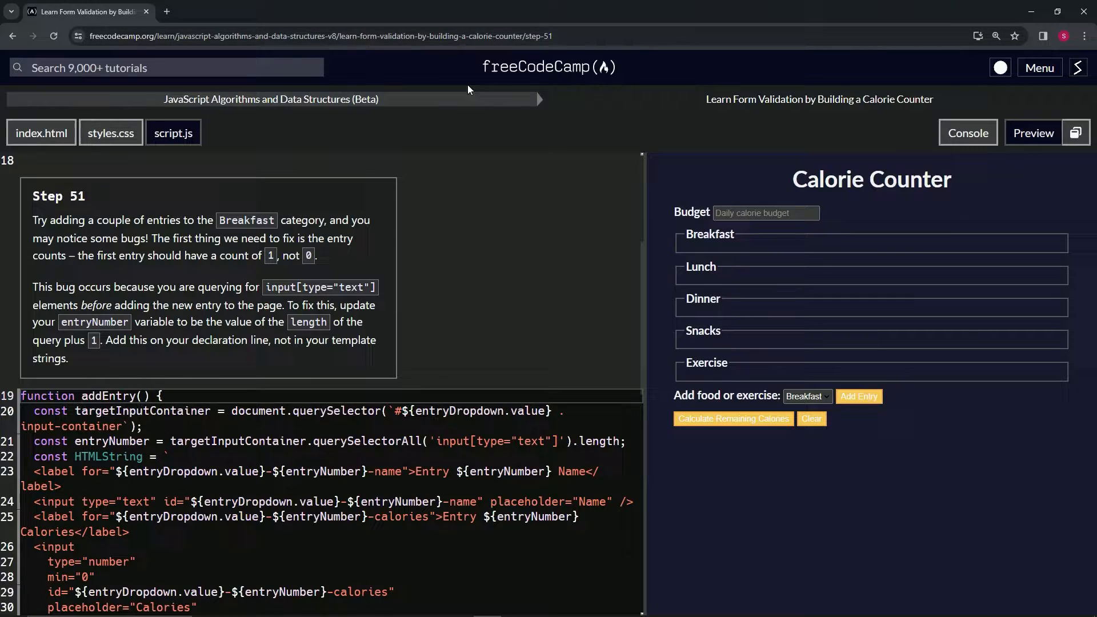
pyautogui.moveTo(251, 118)
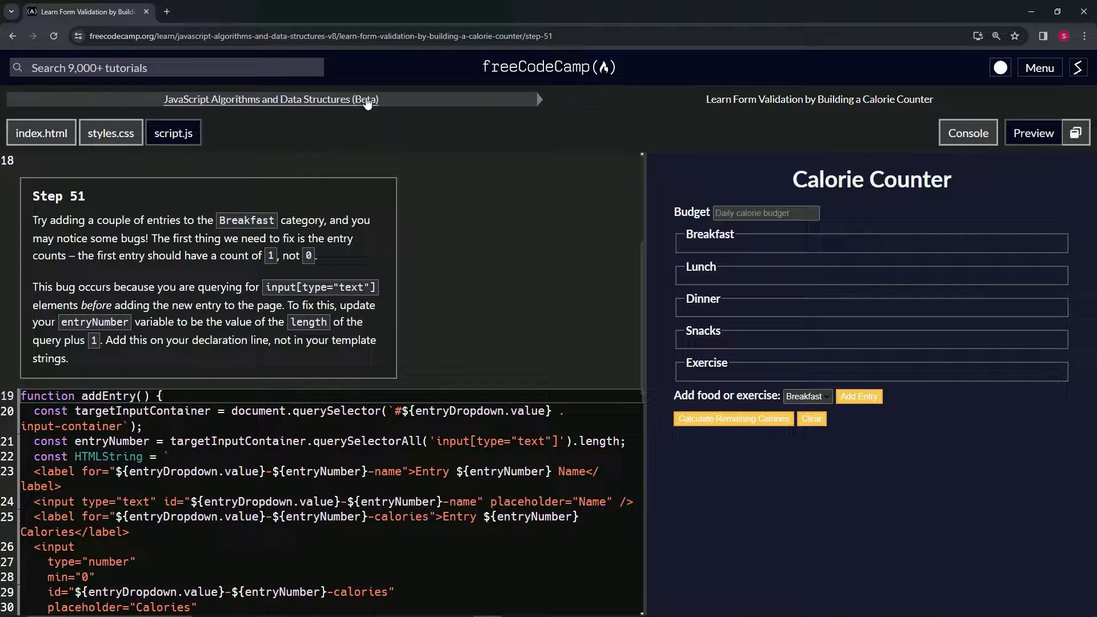
pyautogui.moveTo(84, 199)
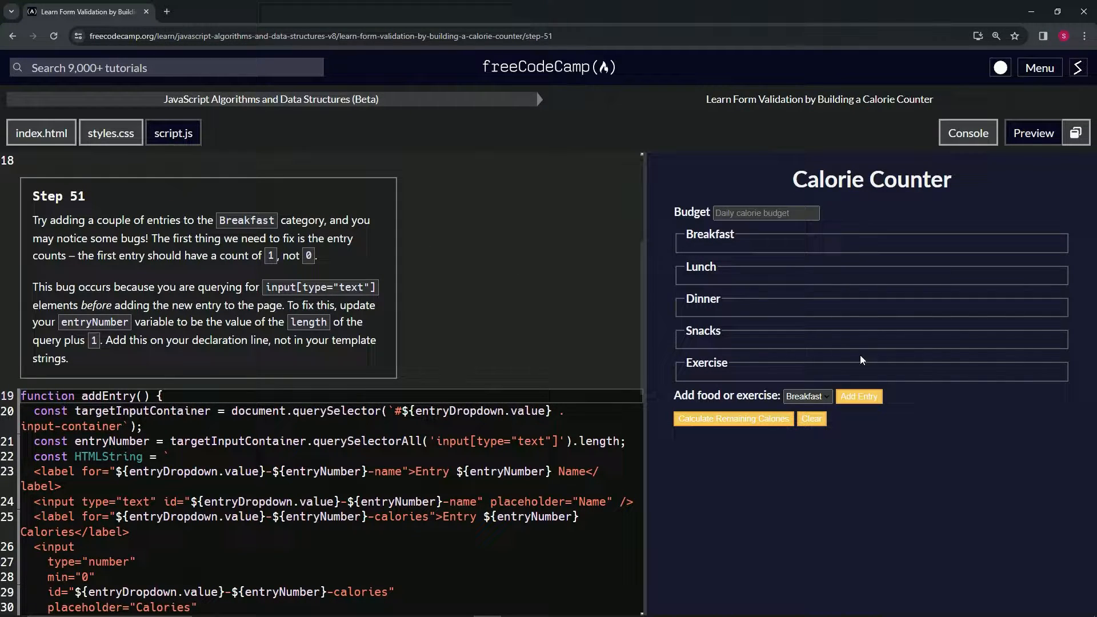
pyautogui.moveTo(859, 396)
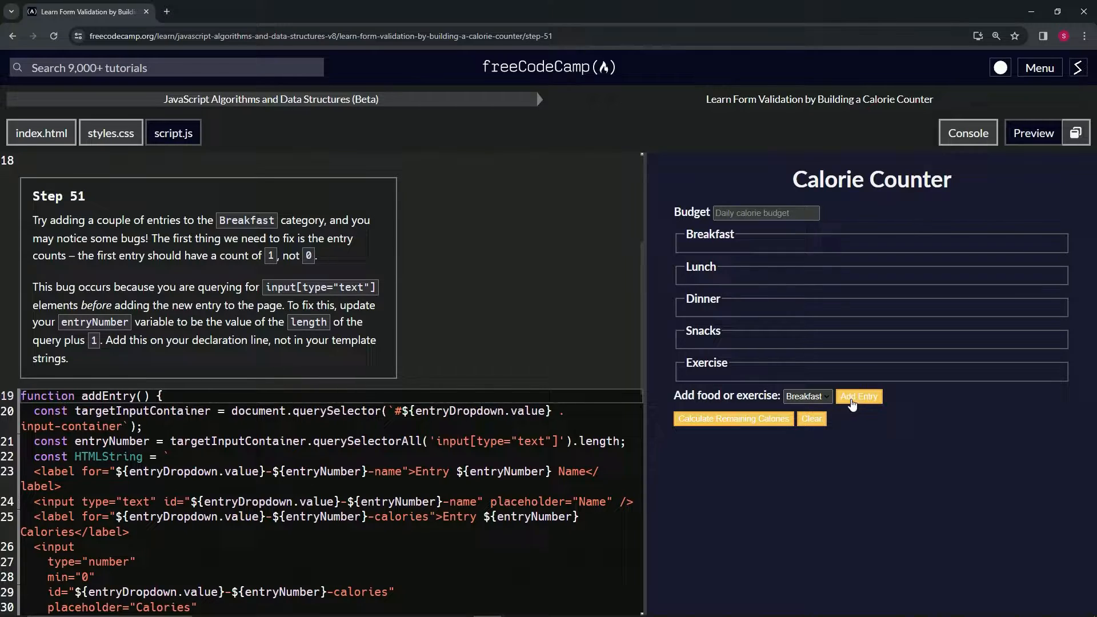
# Add a Breakfast entry in the preview, then review the addEntry function and click listener in script.js
pyautogui.click(859, 396)
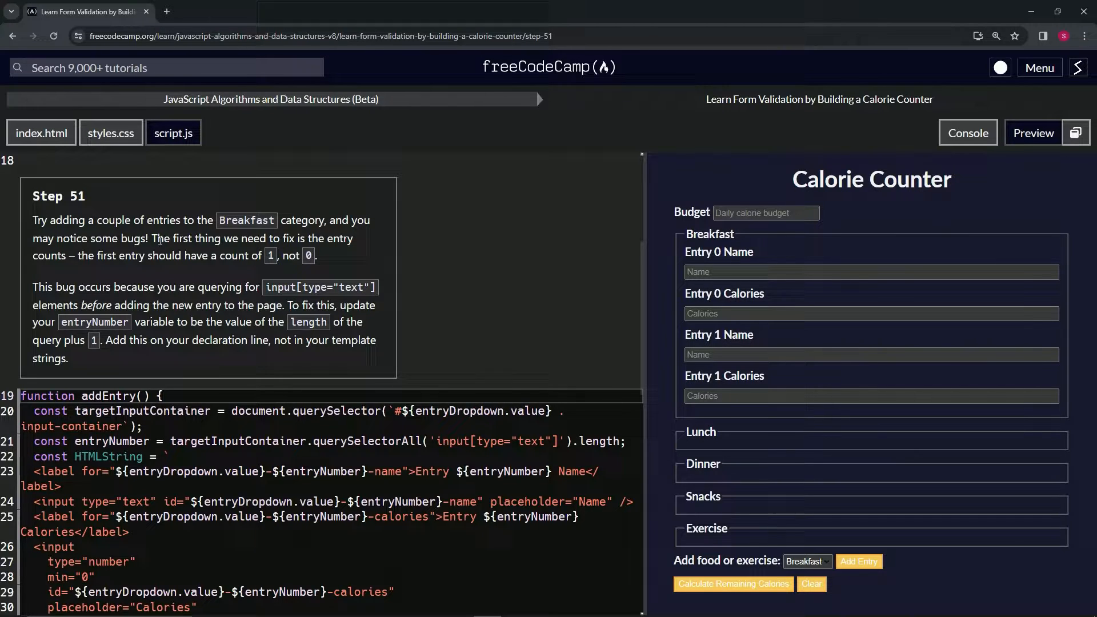
pyautogui.moveTo(510, 278)
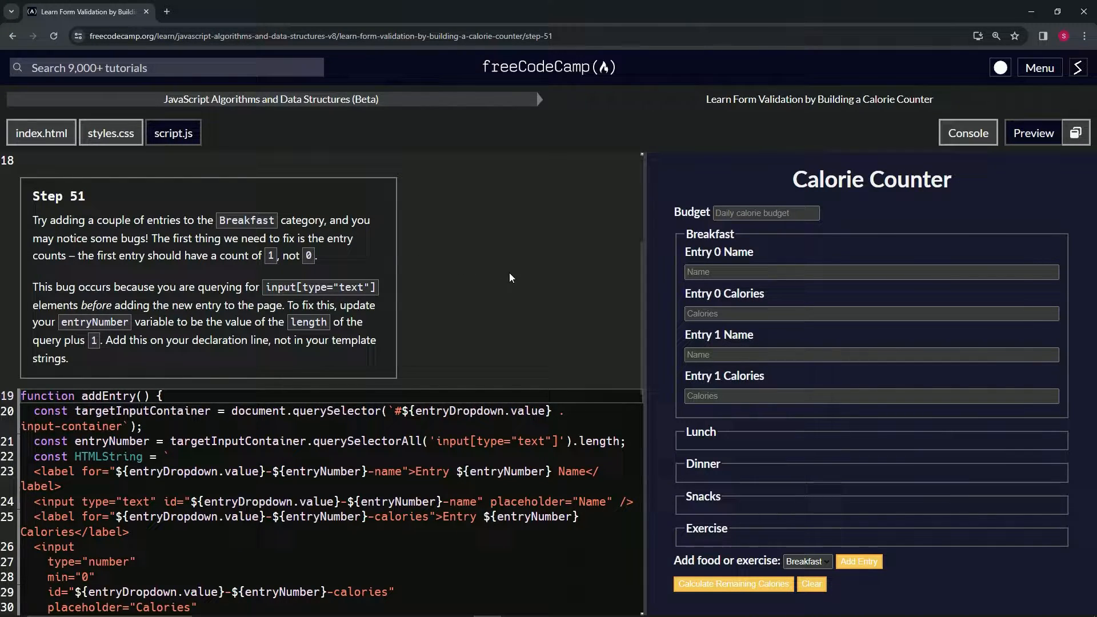
pyautogui.moveTo(756, 527)
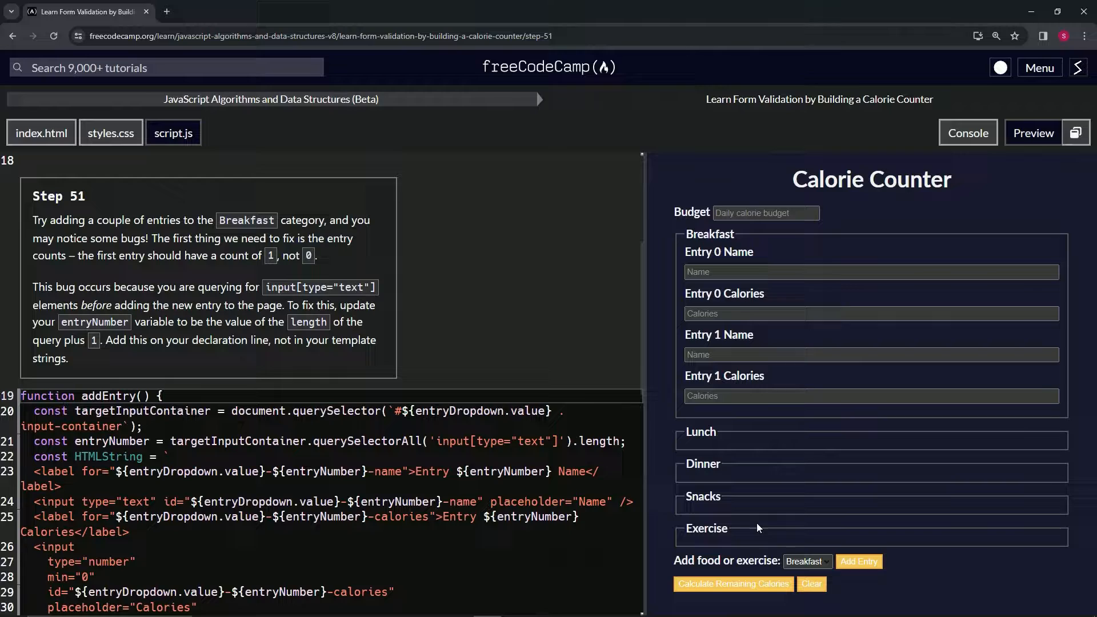
pyautogui.scroll(-3)
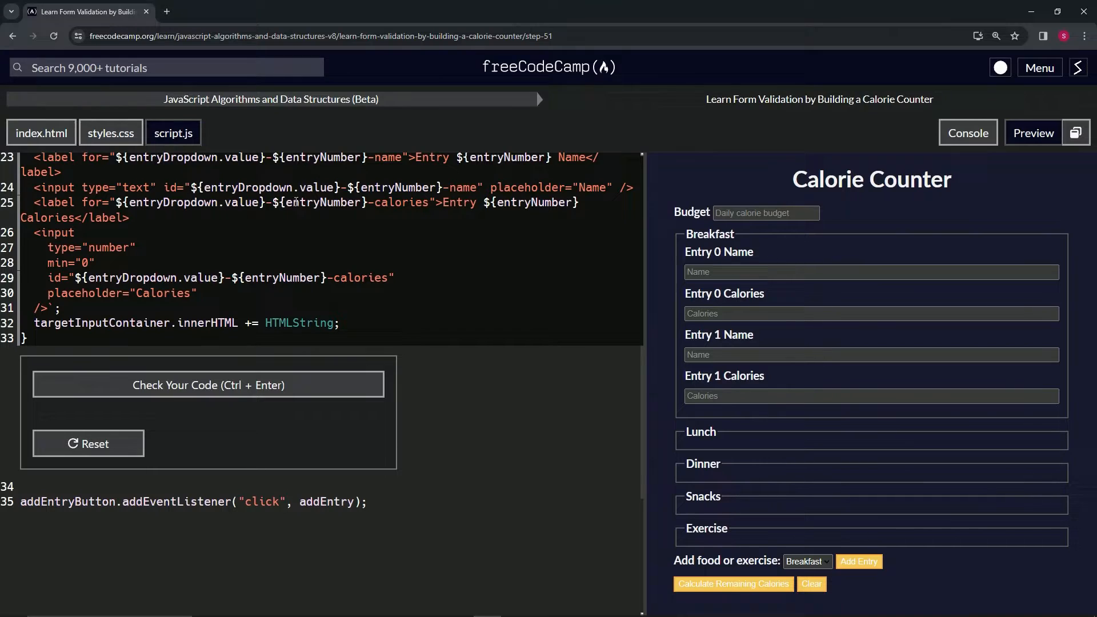
pyautogui.click(316, 36)
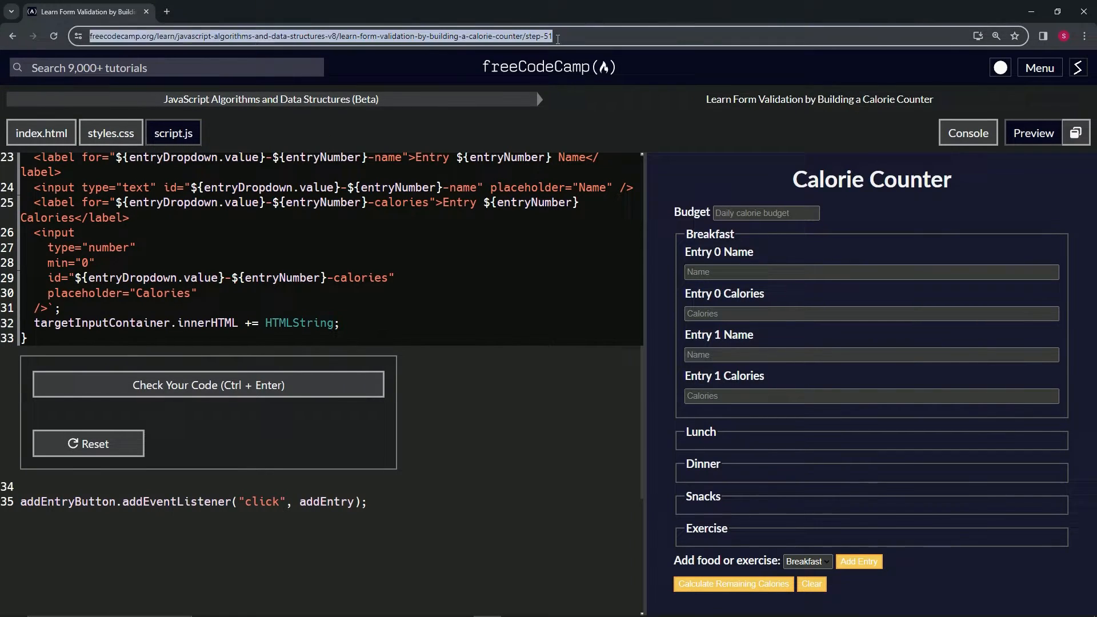
pyautogui.click(11, 35)
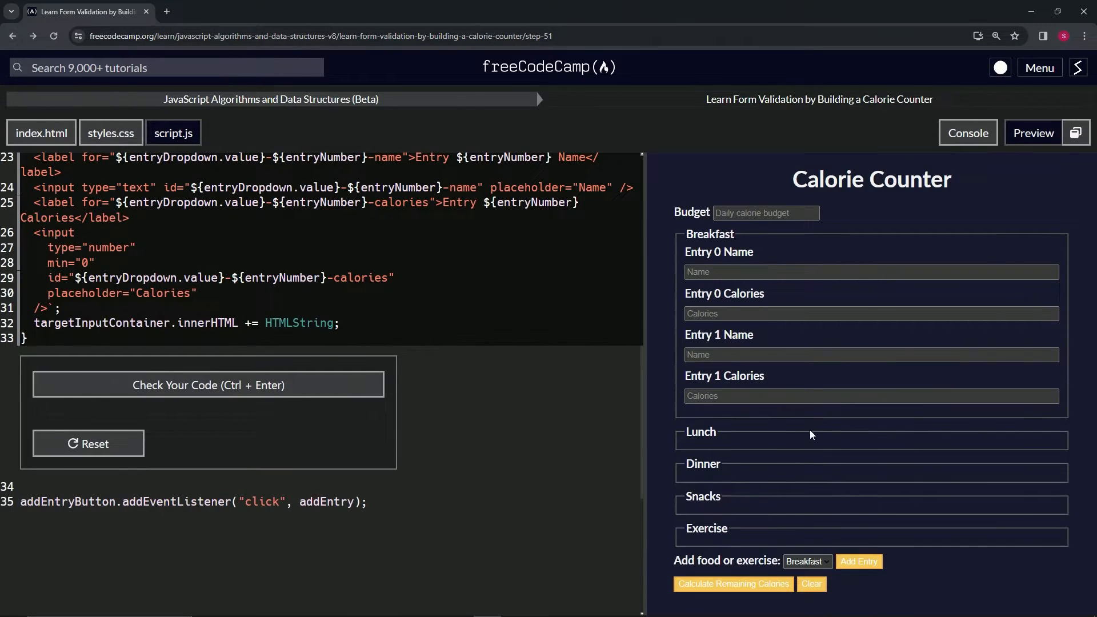
pyautogui.moveTo(859, 562)
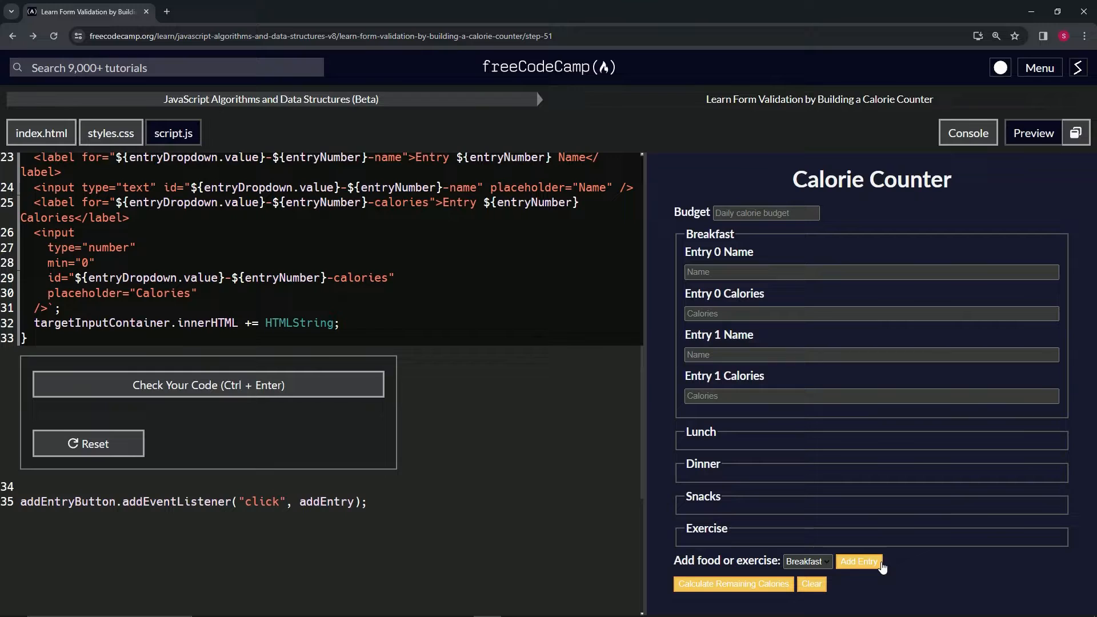
pyautogui.scroll(3)
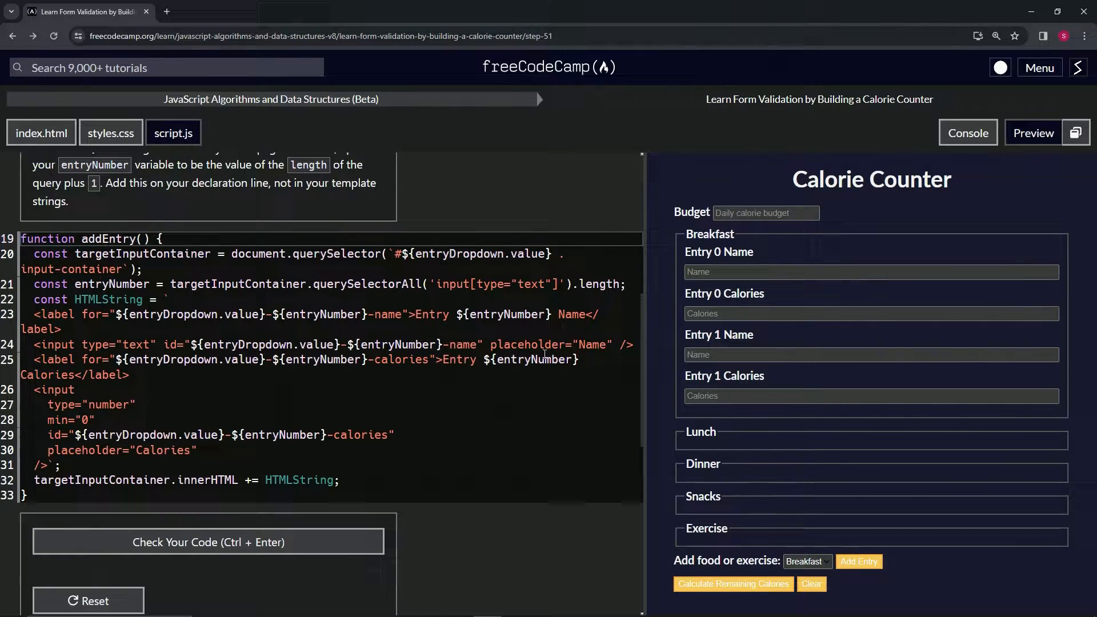
pyautogui.scroll(3)
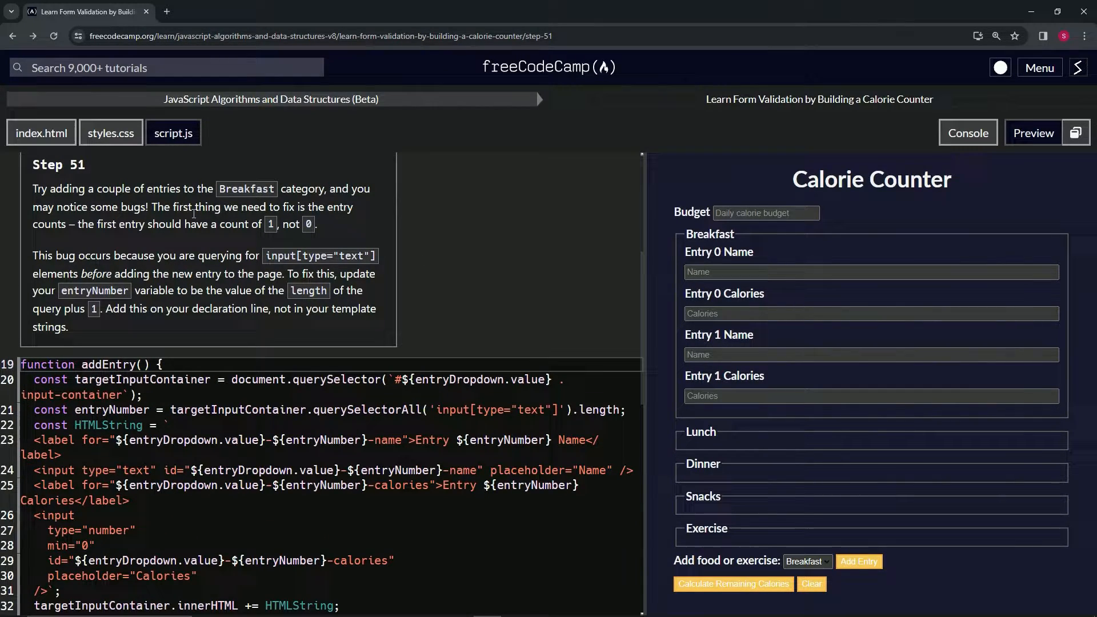
pyautogui.moveTo(79, 238)
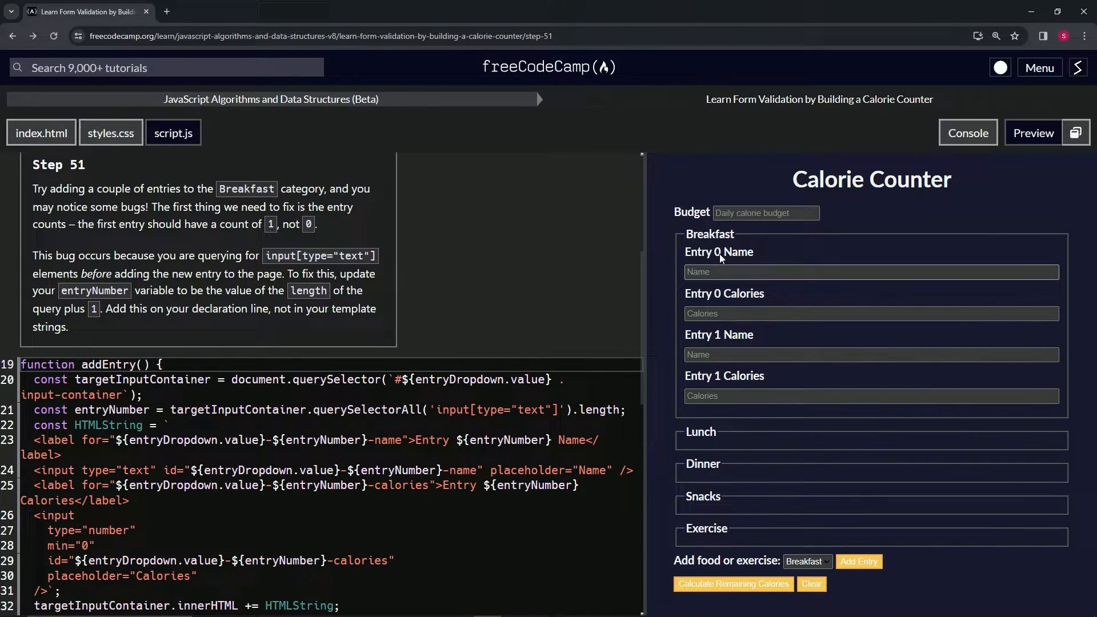
pyautogui.moveTo(367, 217)
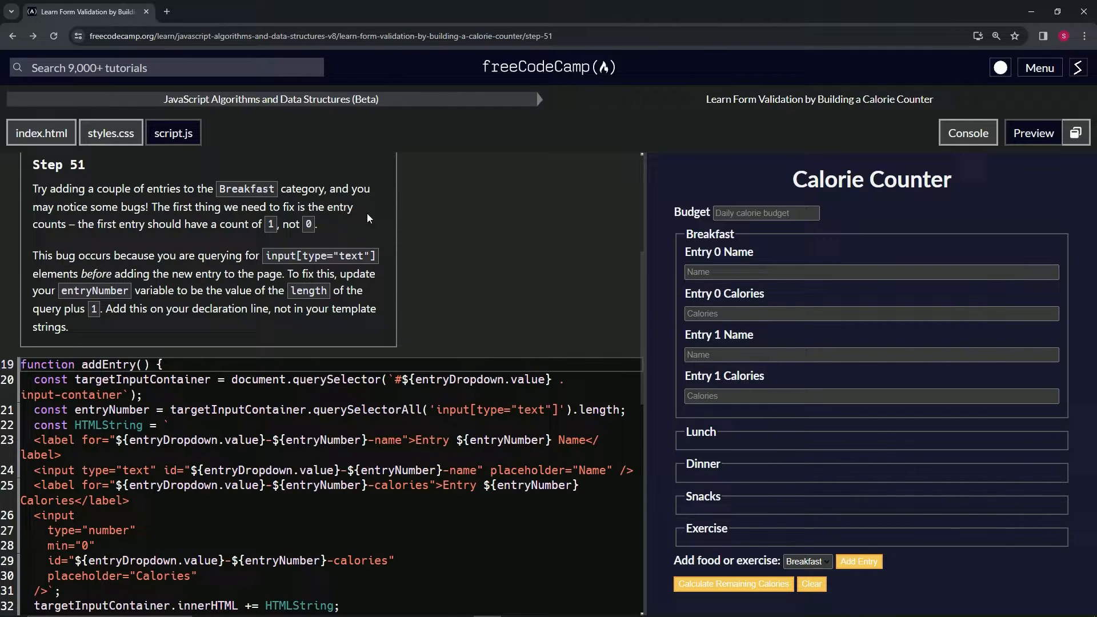
pyautogui.moveTo(101, 258)
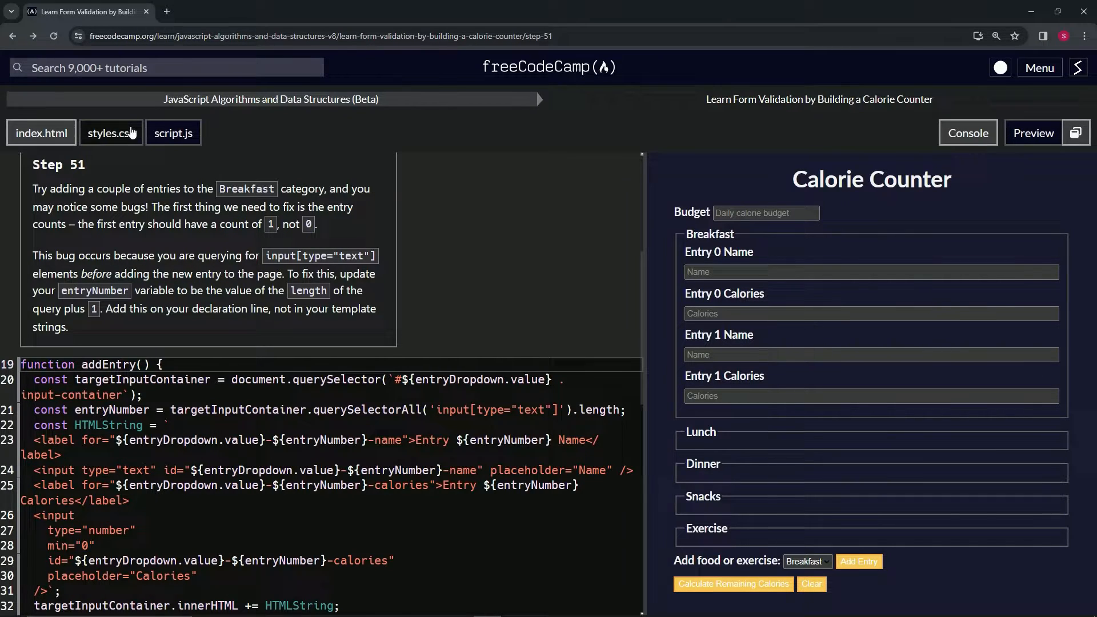
pyautogui.moveTo(41, 132)
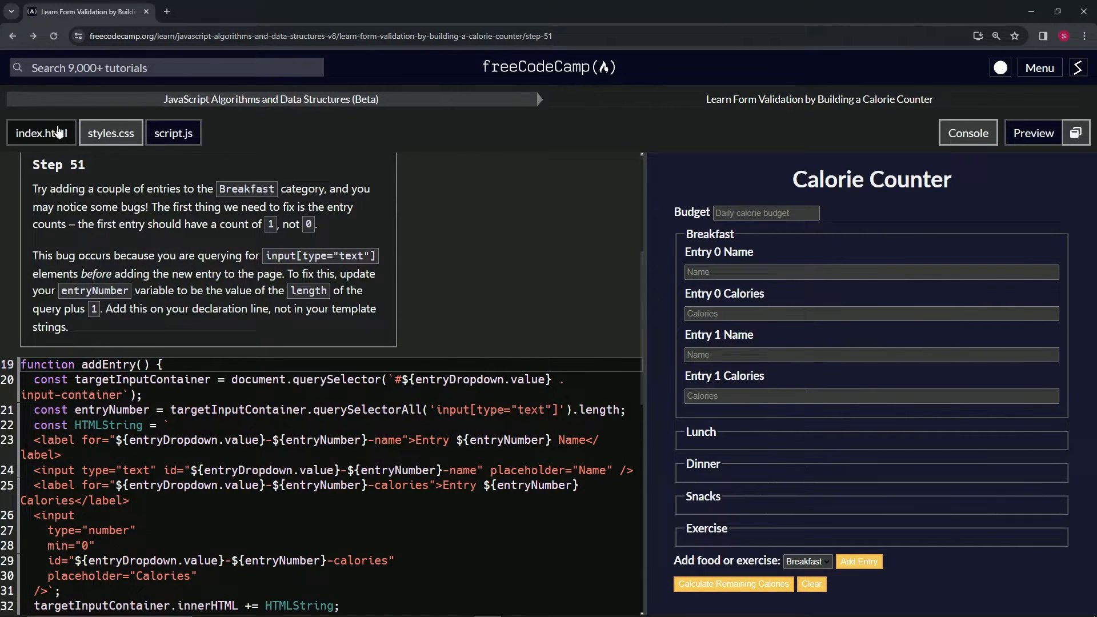
pyautogui.click(41, 132)
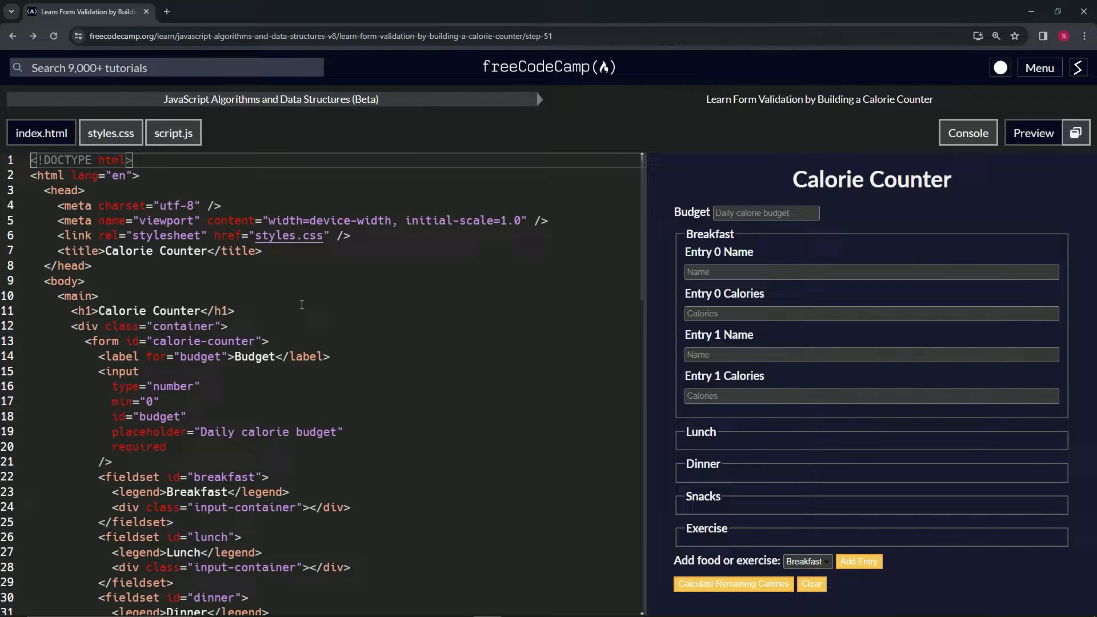
pyautogui.scroll(-3)
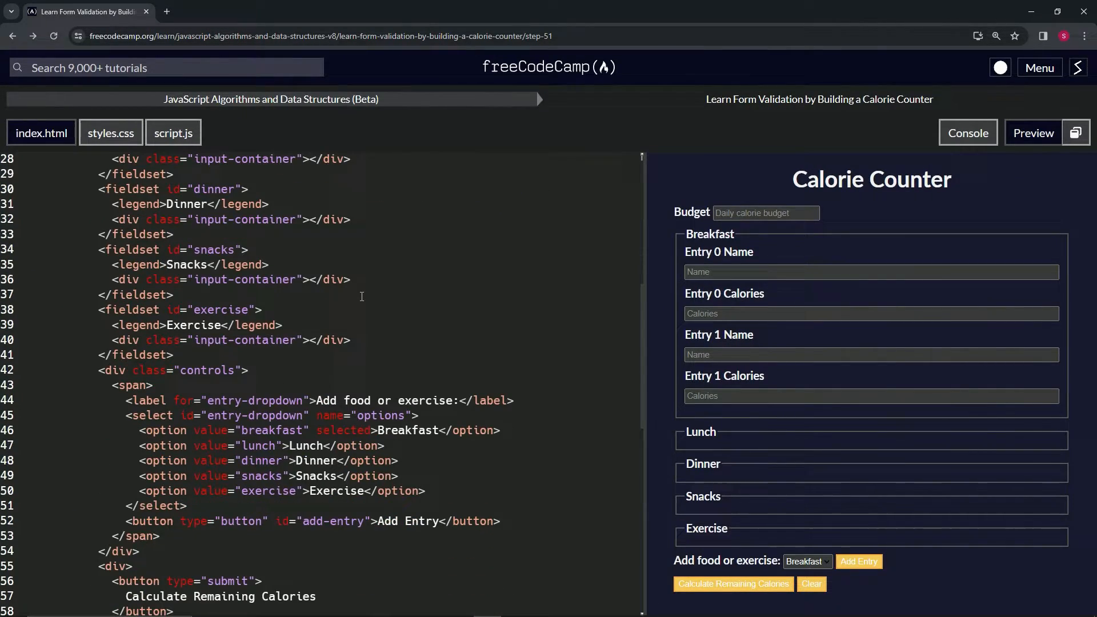
pyautogui.scroll(-3)
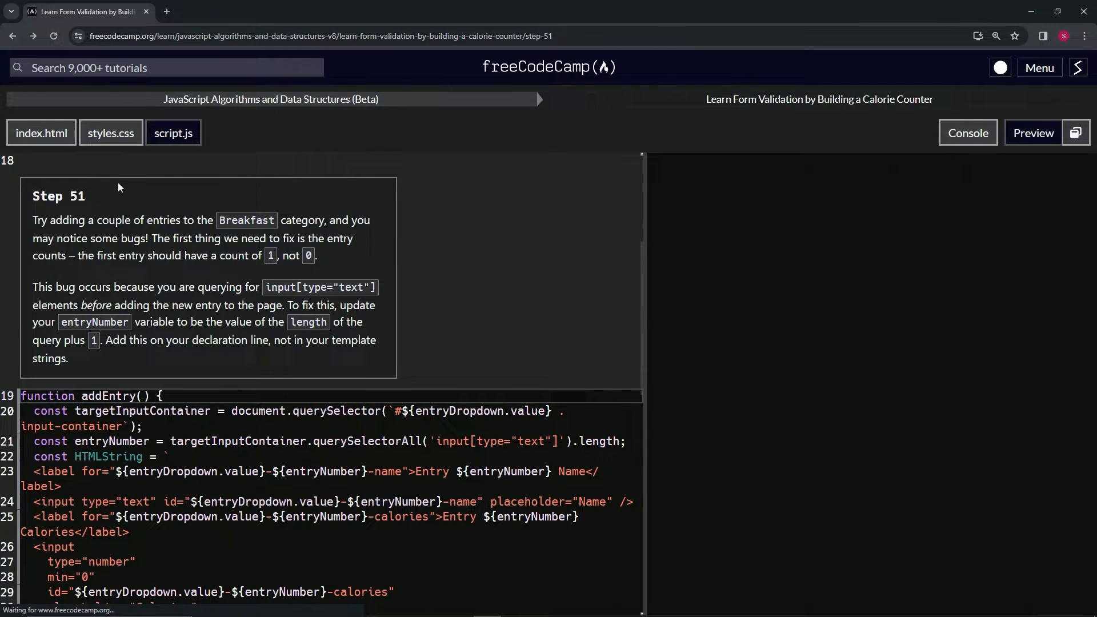
pyautogui.click(1034, 133)
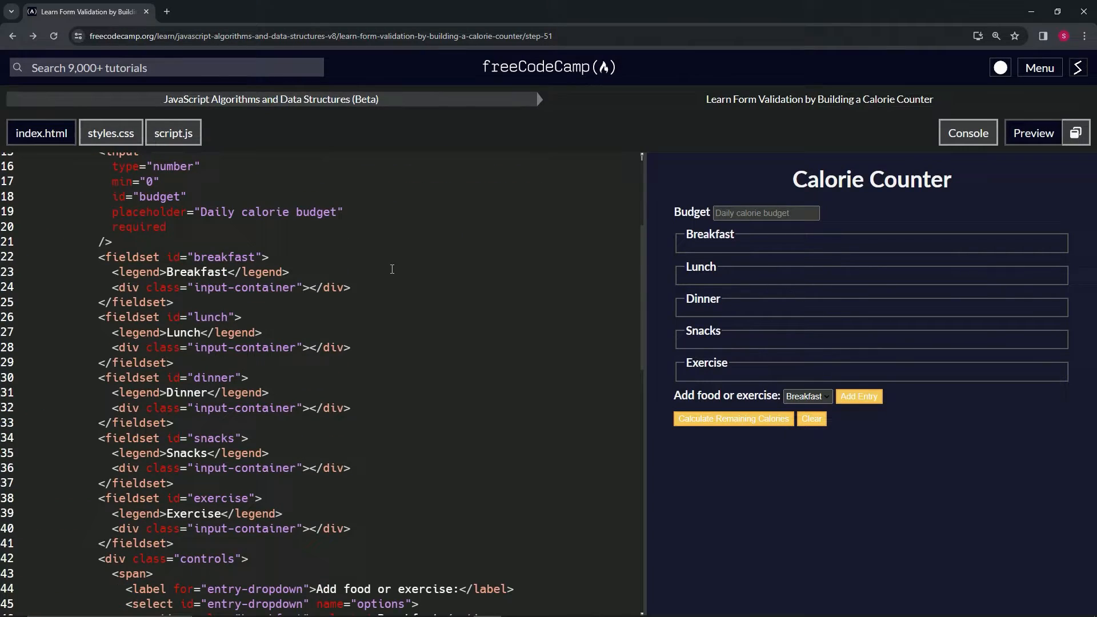
pyautogui.scroll(-3)
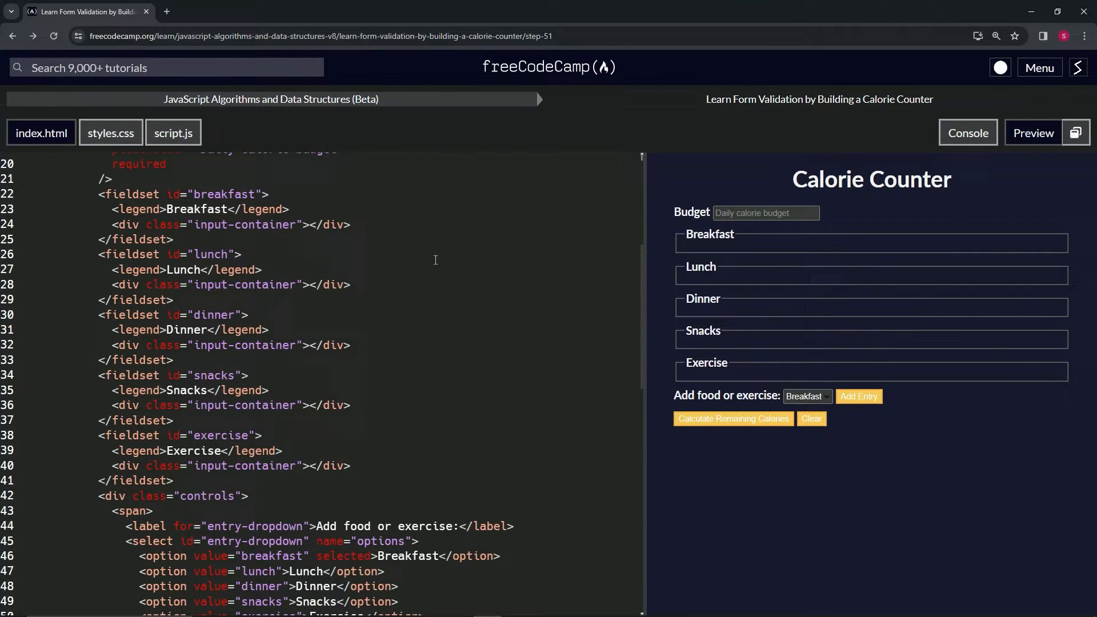
pyautogui.scroll(3)
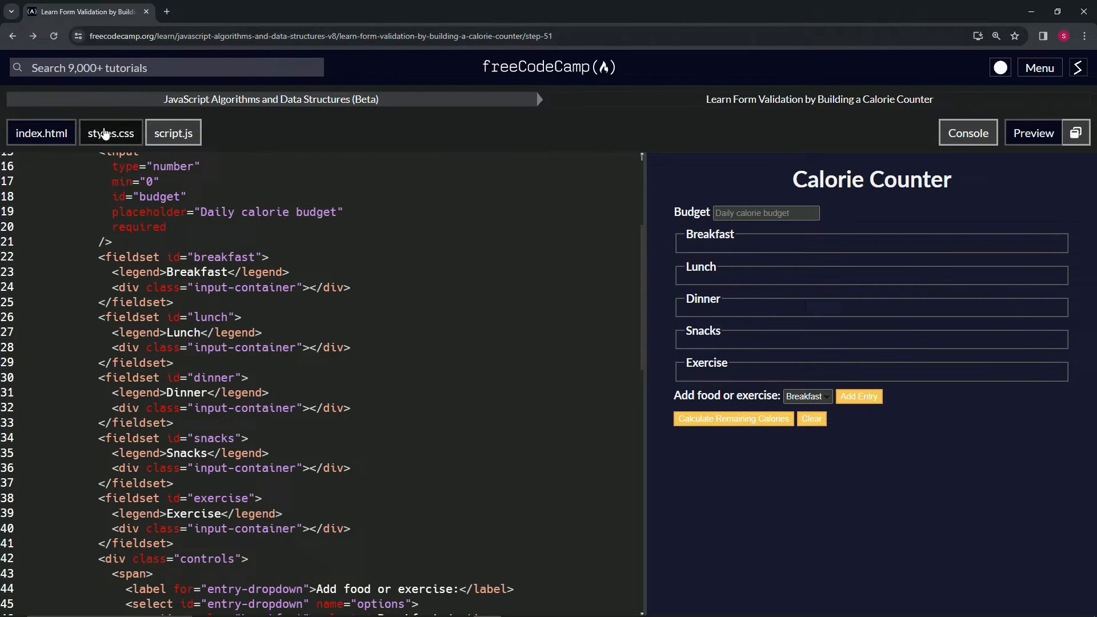
pyautogui.click(173, 133)
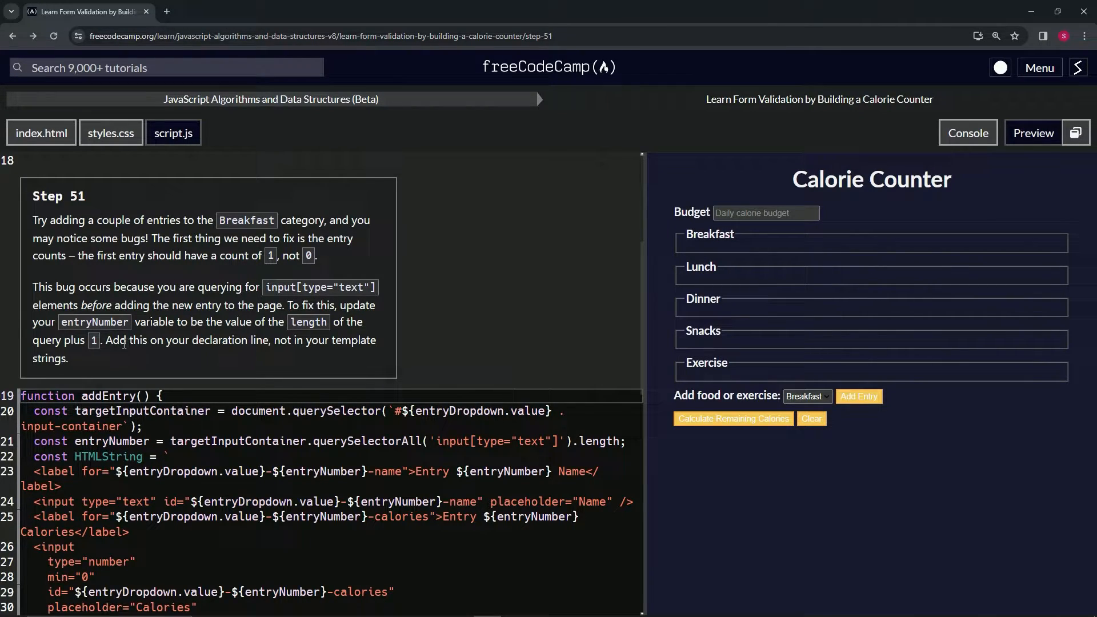
pyautogui.moveTo(228, 352)
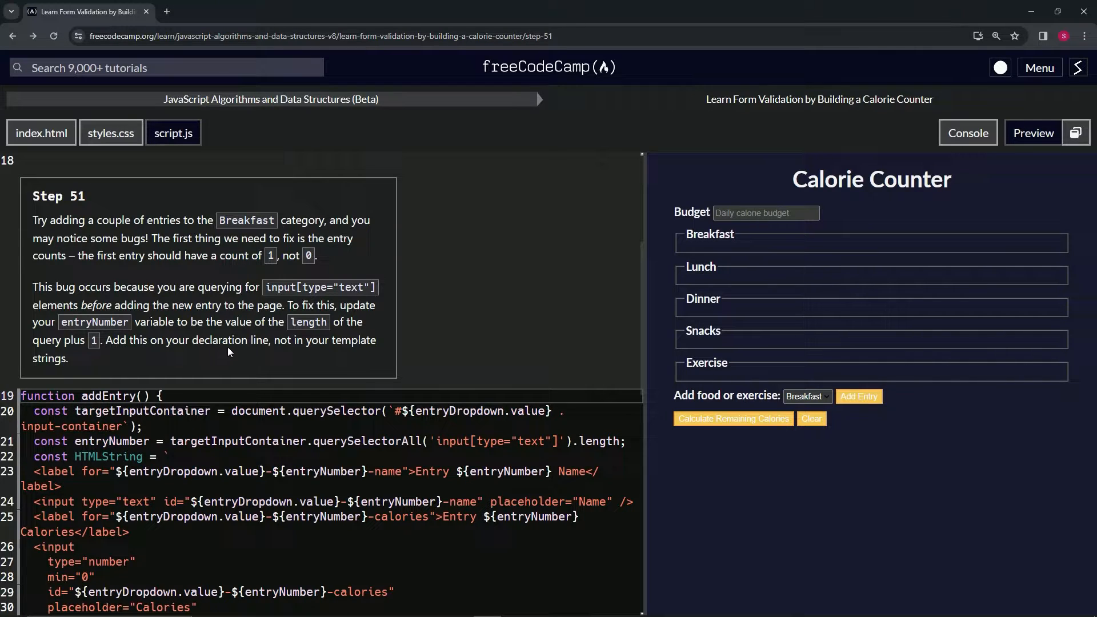
pyautogui.moveTo(344, 354)
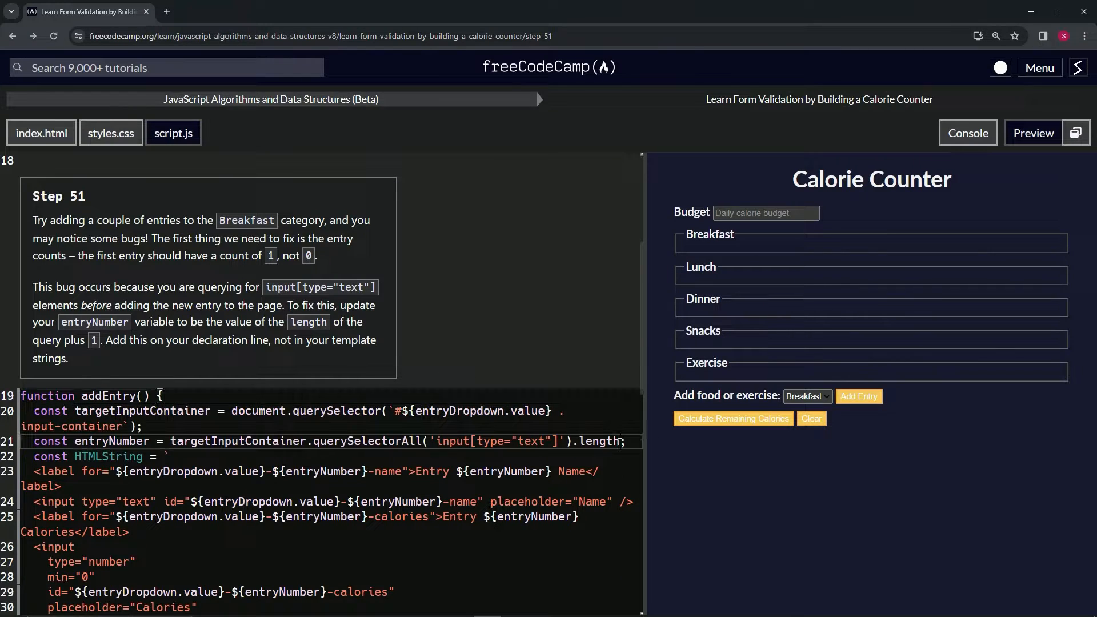
# Append ' + 1' to entryNumber, add an addEntry() call, and confirm the preview shows 'Entry 1 Name'
pyautogui.click(859, 397)
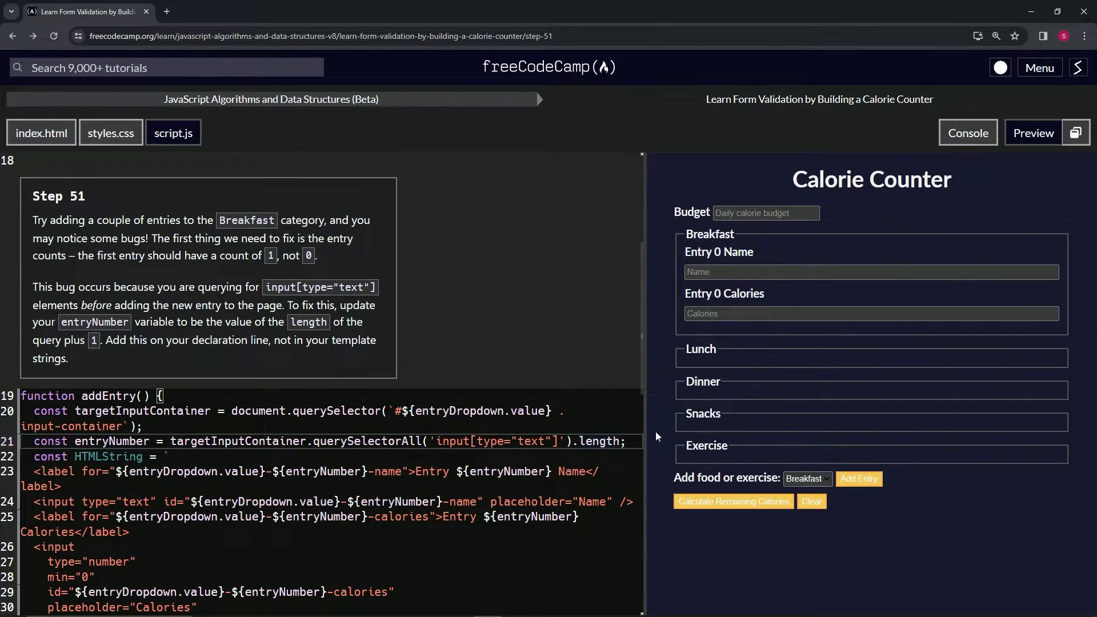
pyautogui.click(622, 442)
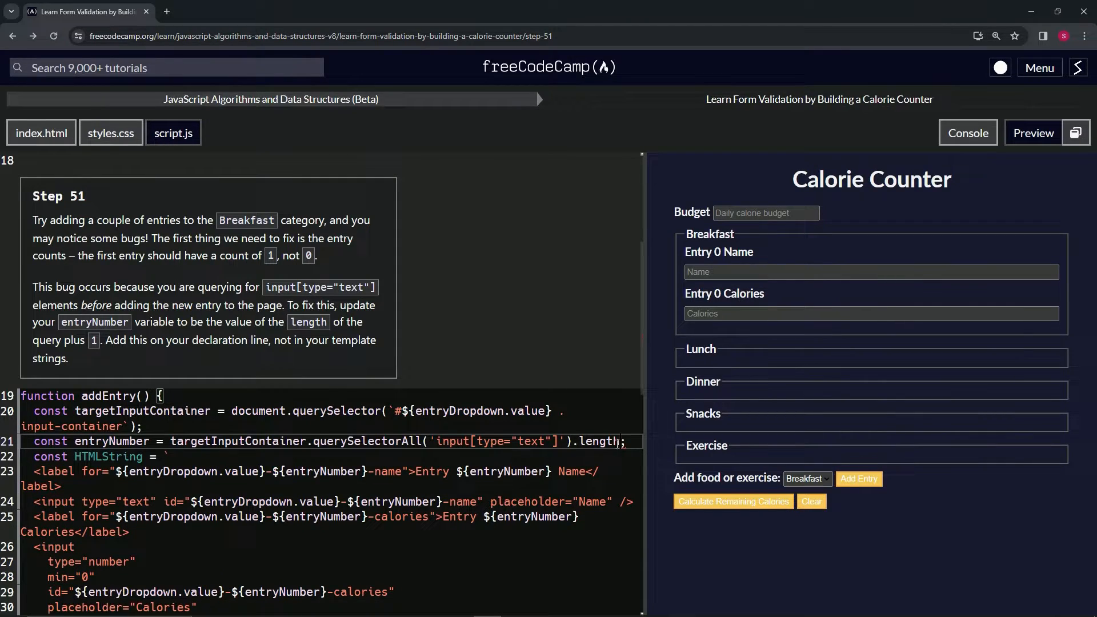
pyautogui.scroll(-3)
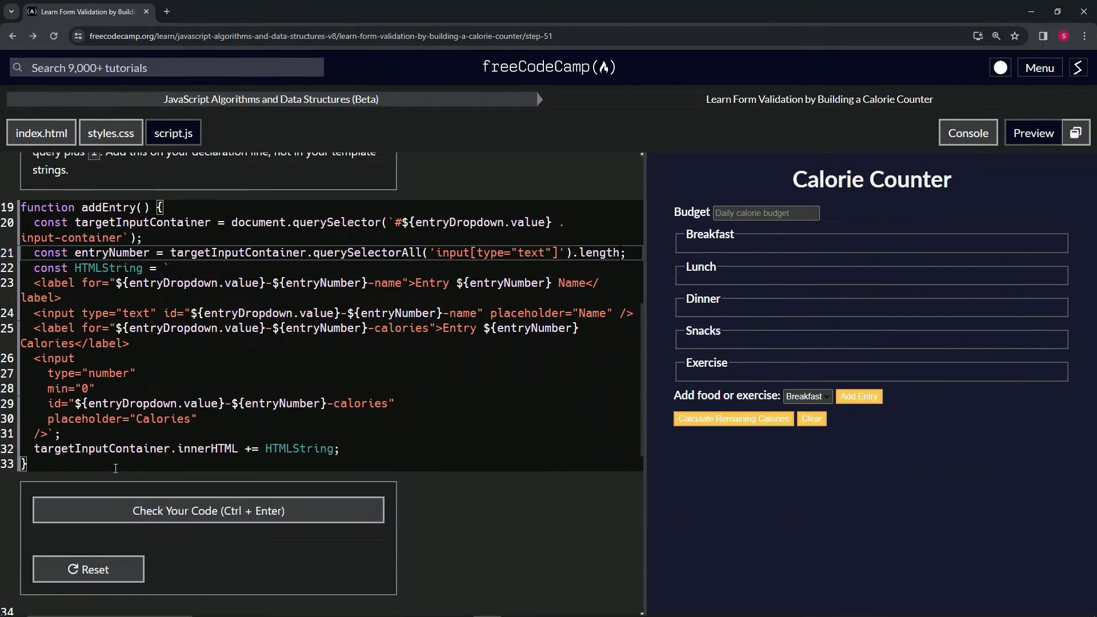
pyautogui.scroll(-3)
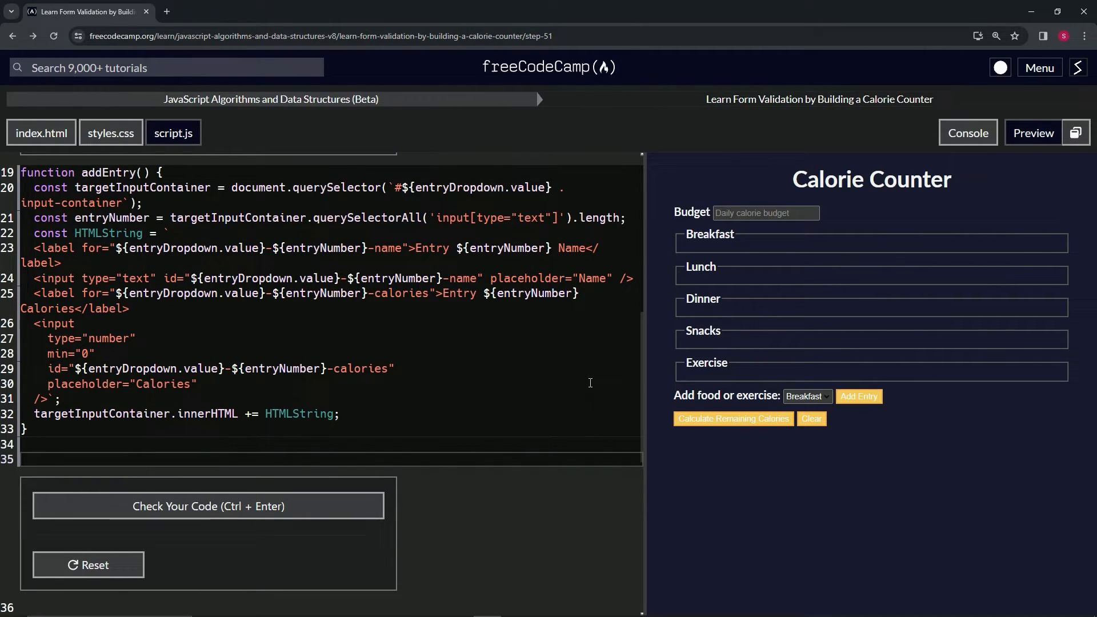
pyautogui.write('addEntry(')
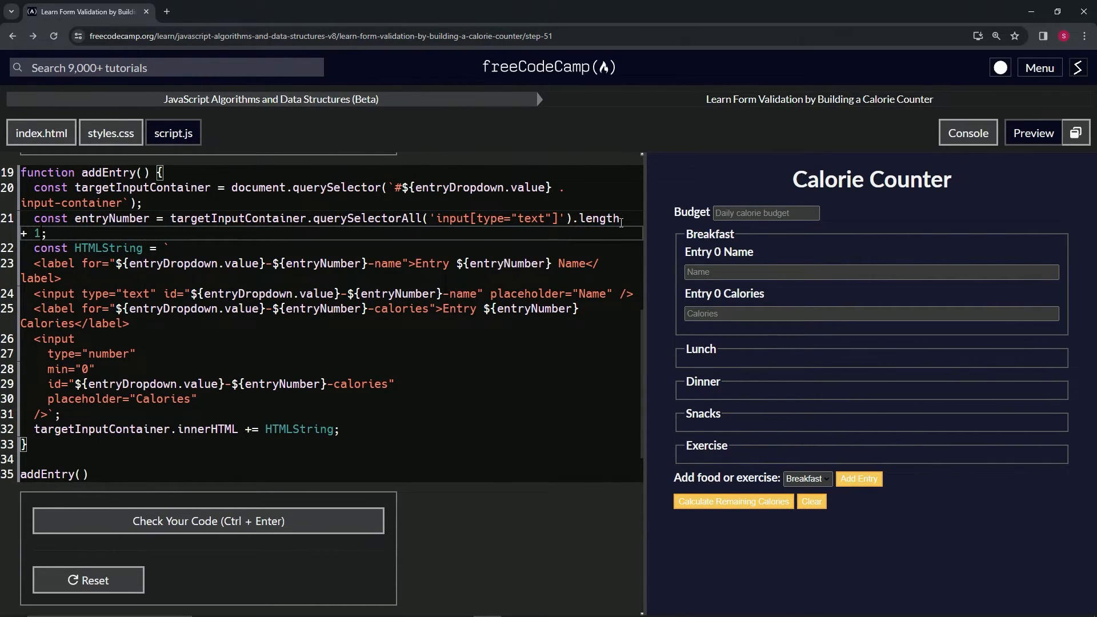
pyautogui.click(858, 479)
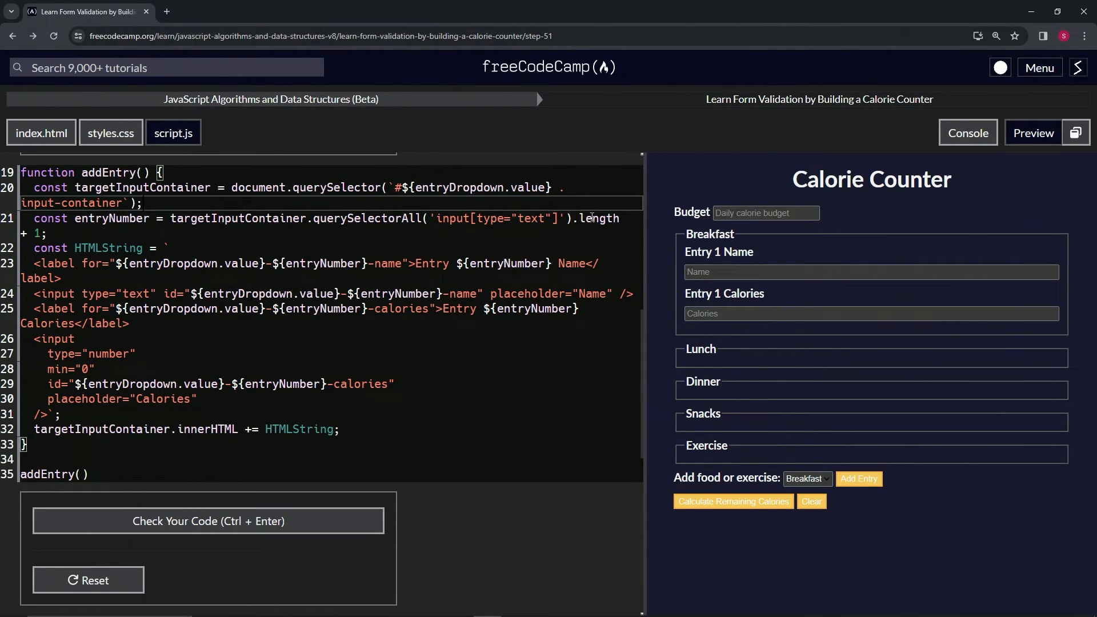
pyautogui.moveTo(497, 245)
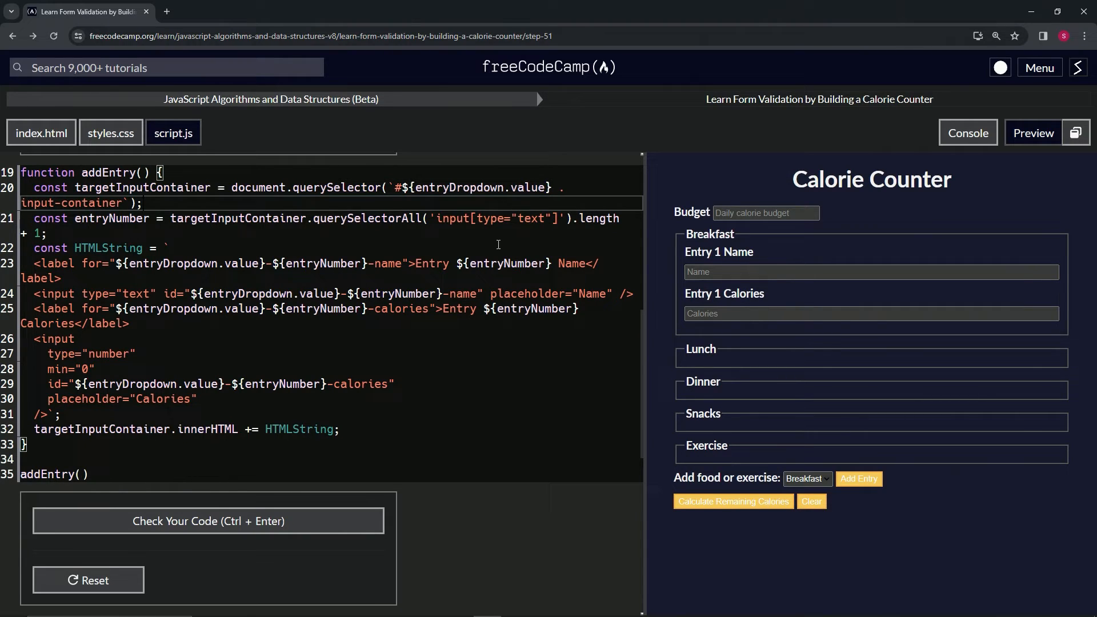
pyautogui.moveTo(232, 495)
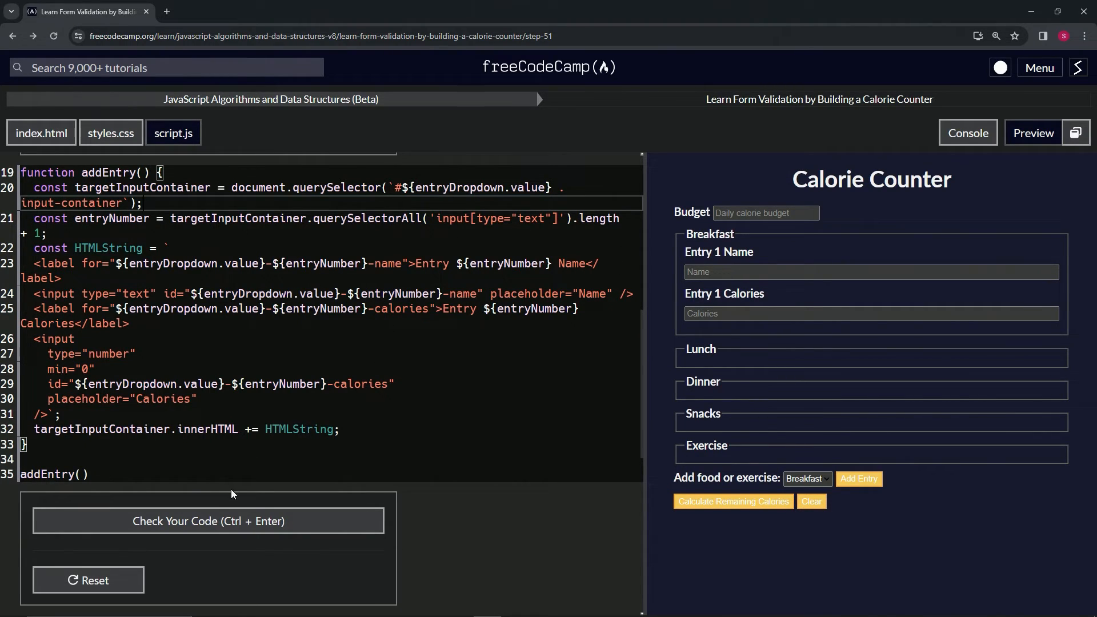
pyautogui.moveTo(402, 321)
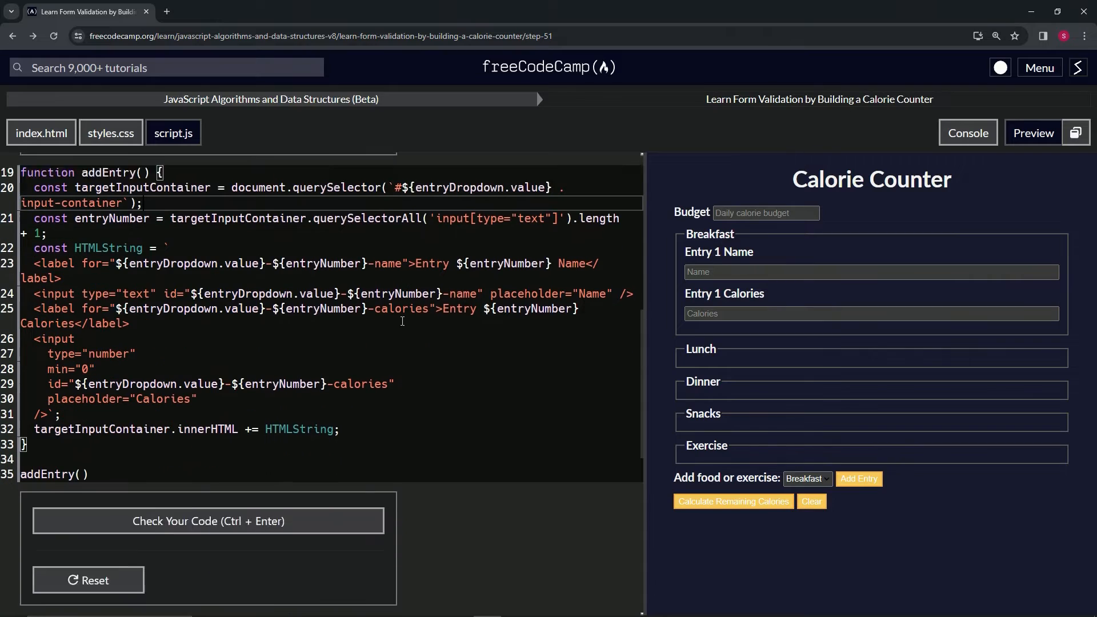
# Pass the step 51 check and submit to load Step 52
pyautogui.click(207, 521)
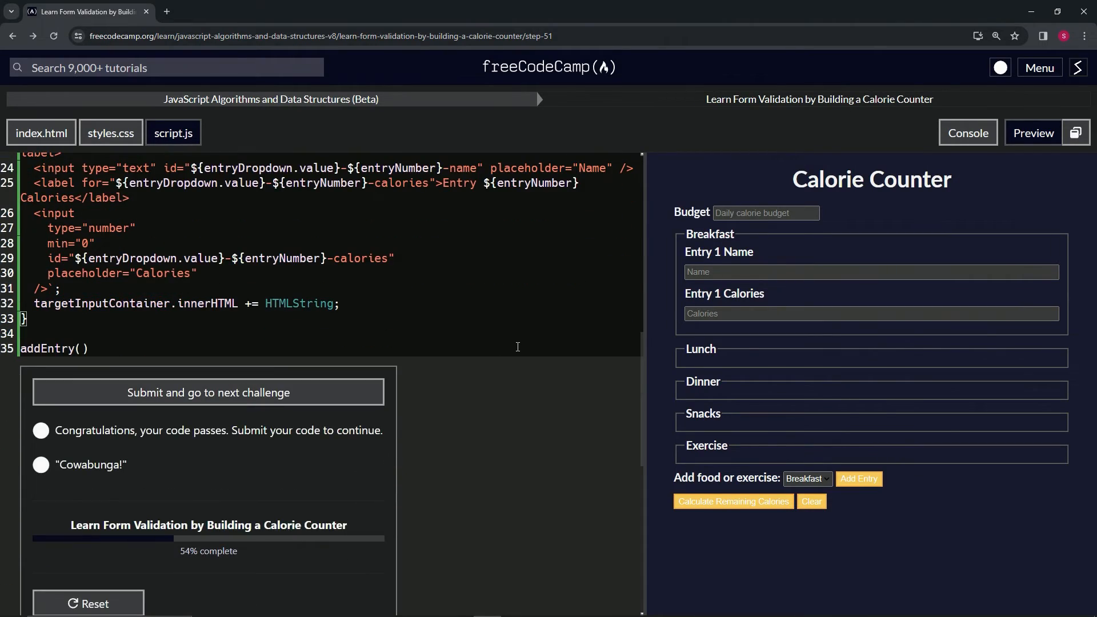
pyautogui.moveTo(280, 396)
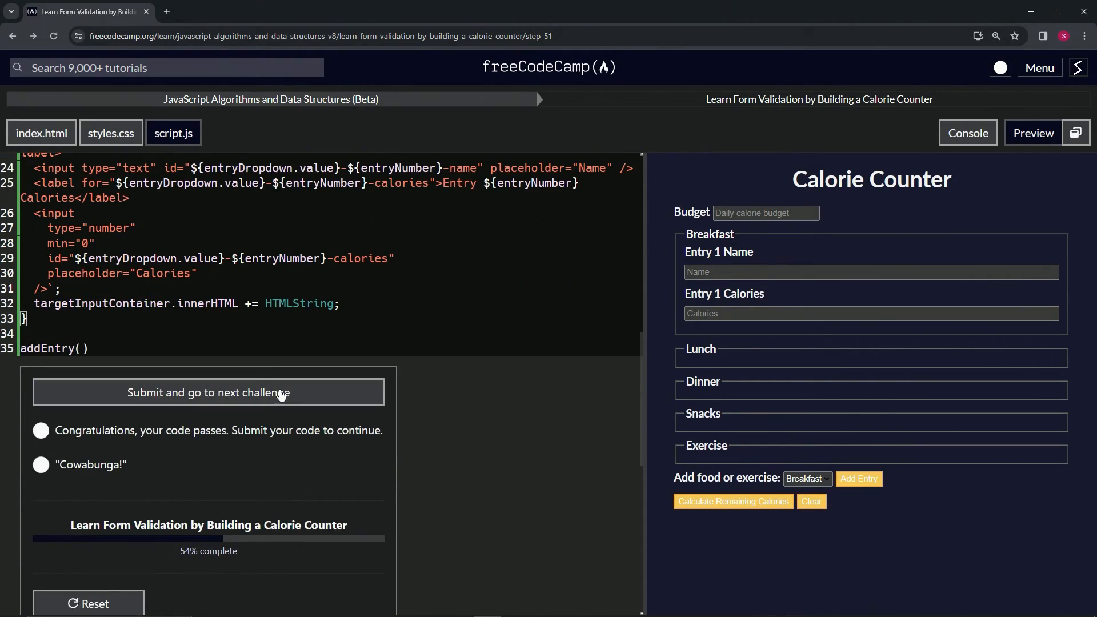
pyautogui.click(208, 392)
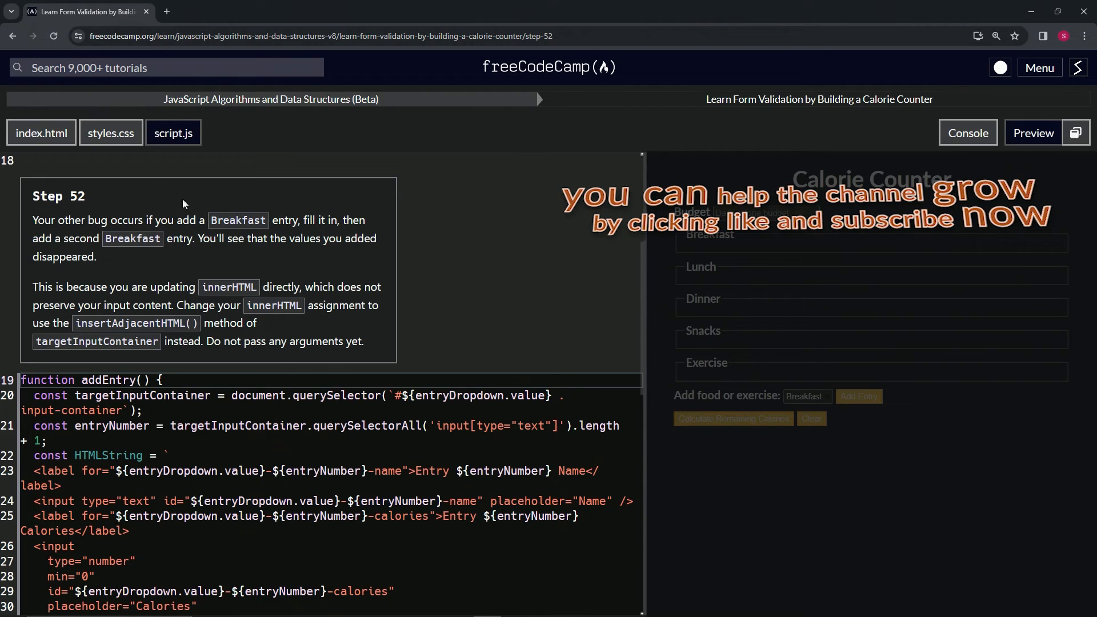
pyautogui.moveTo(114, 204)
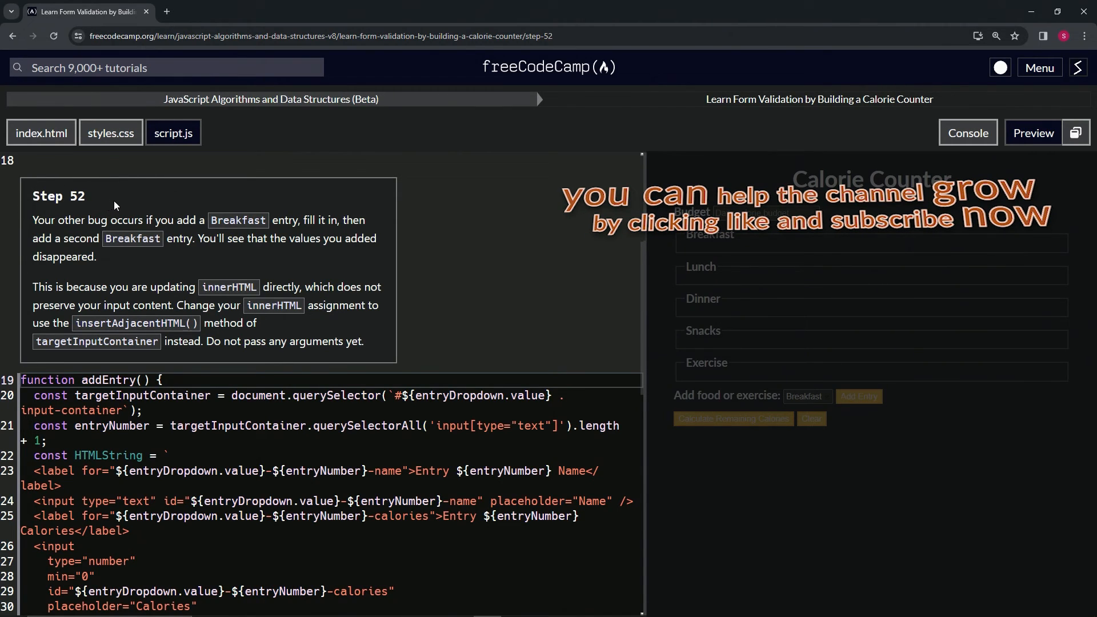